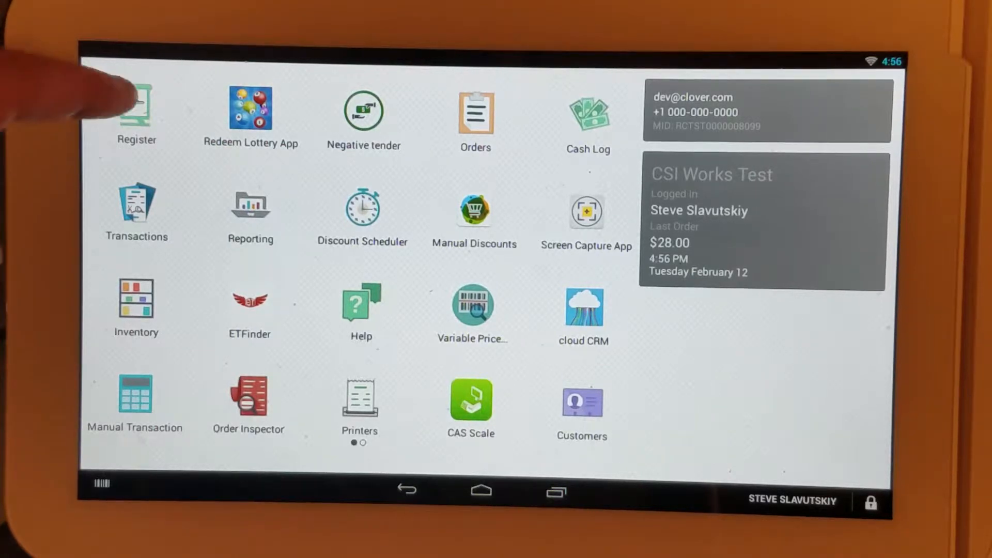
From the Register's overflow menu, open the cash drawer form to remove cash
{"action": "left_click", "coordinate": [136, 111]}
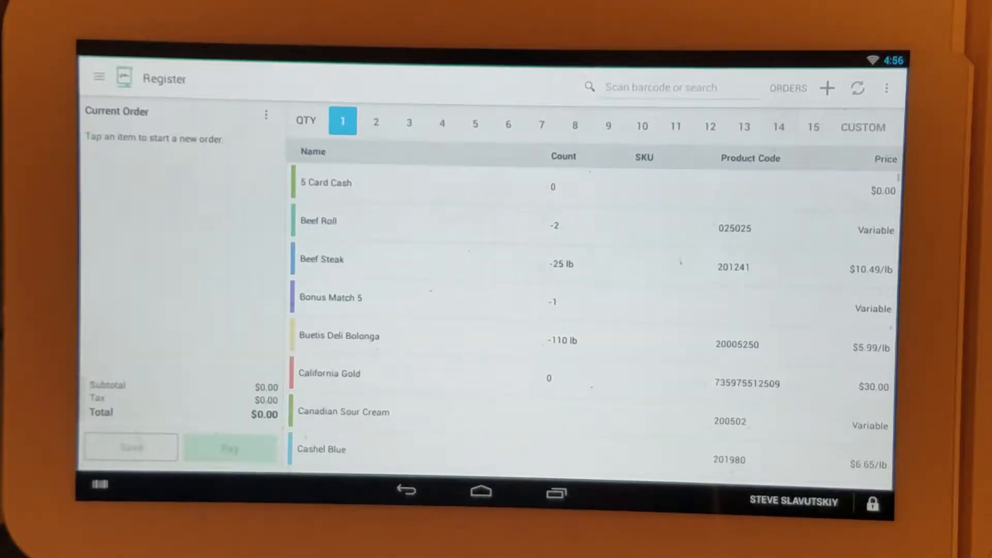
{"action": "left_click", "coordinate": [887, 88]}
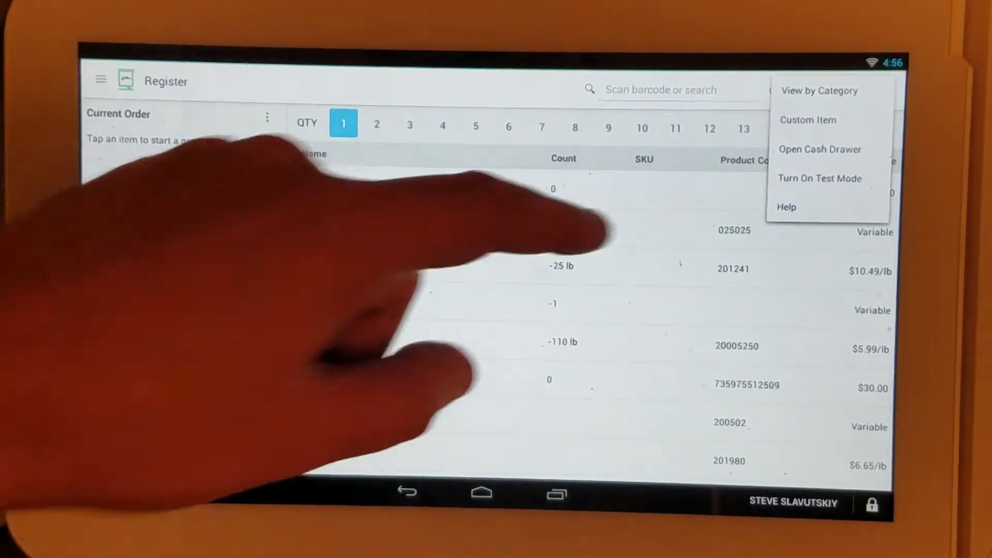
{"action": "left_click", "coordinate": [820, 149]}
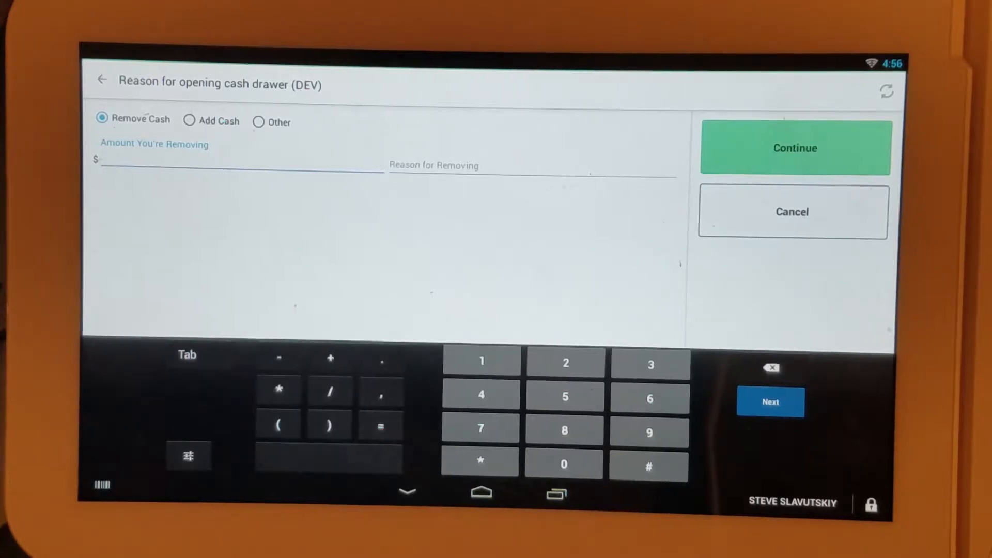
Record a $10.00 cash removal from the drawer with reason Lottery
{"action": "left_click", "coordinate": [564, 464]}
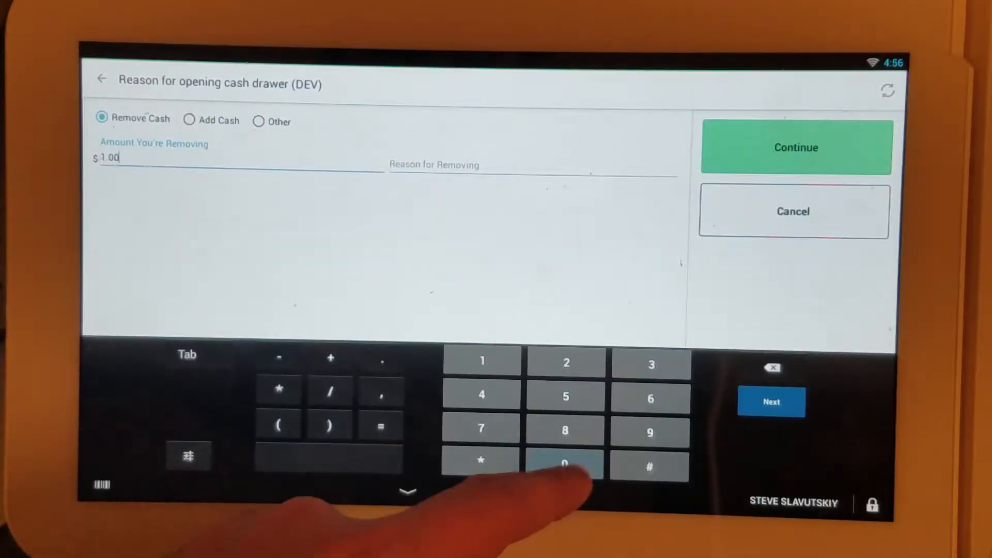
{"action": "left_click", "coordinate": [564, 464]}
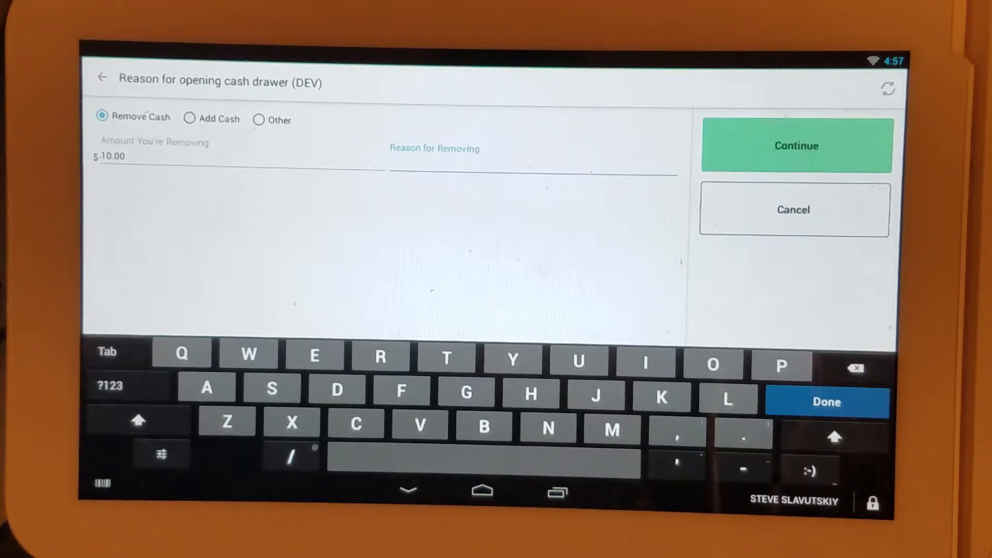
{"action": "type", "text": "Lottery"}
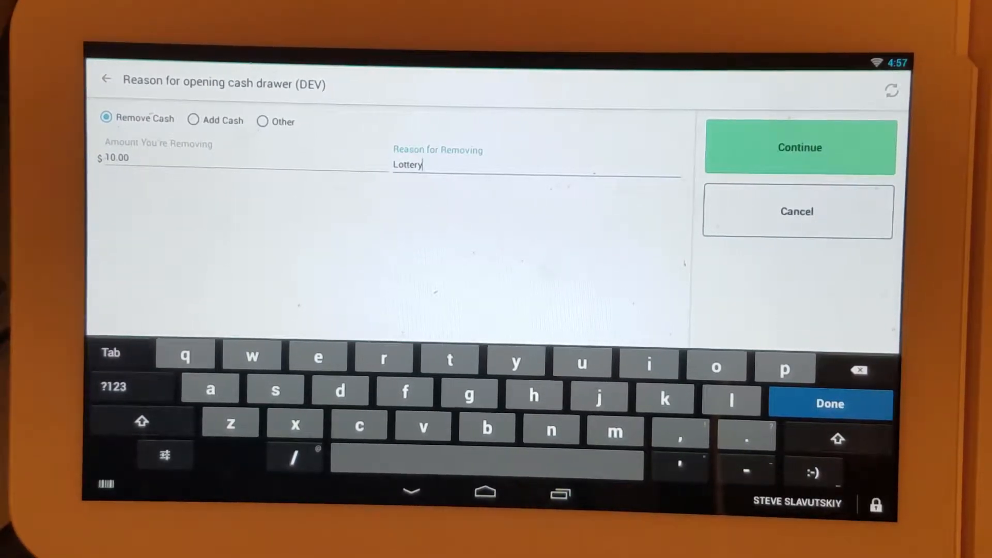
{"action": "left_click", "coordinate": [800, 147]}
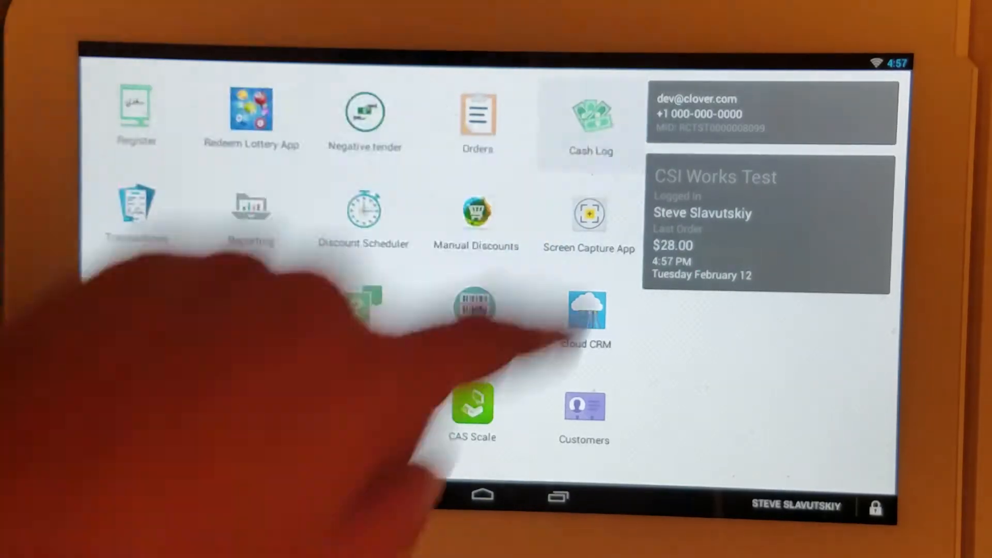
Open today's Payments report in the Reporting app
{"action": "left_click", "coordinate": [590, 114]}
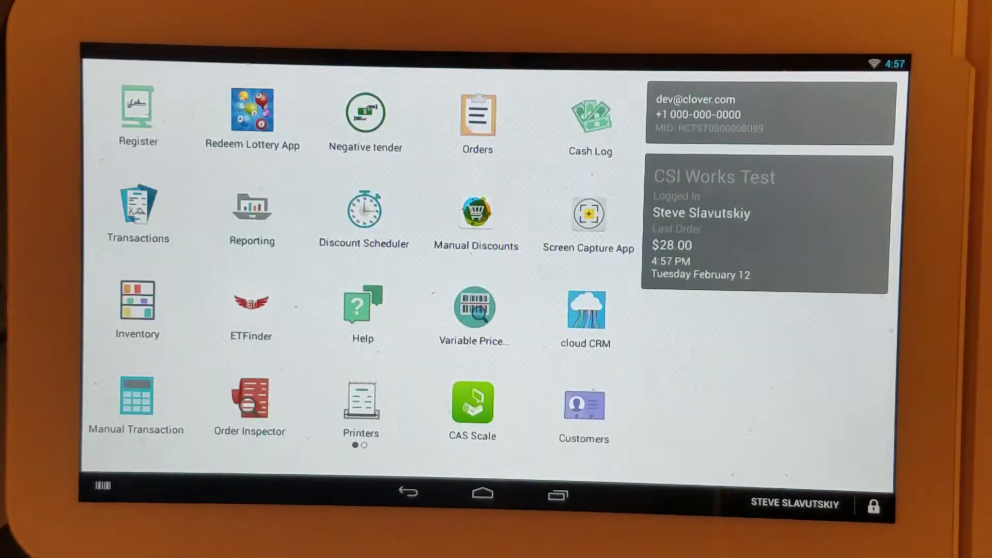
{"action": "left_click", "coordinate": [252, 207]}
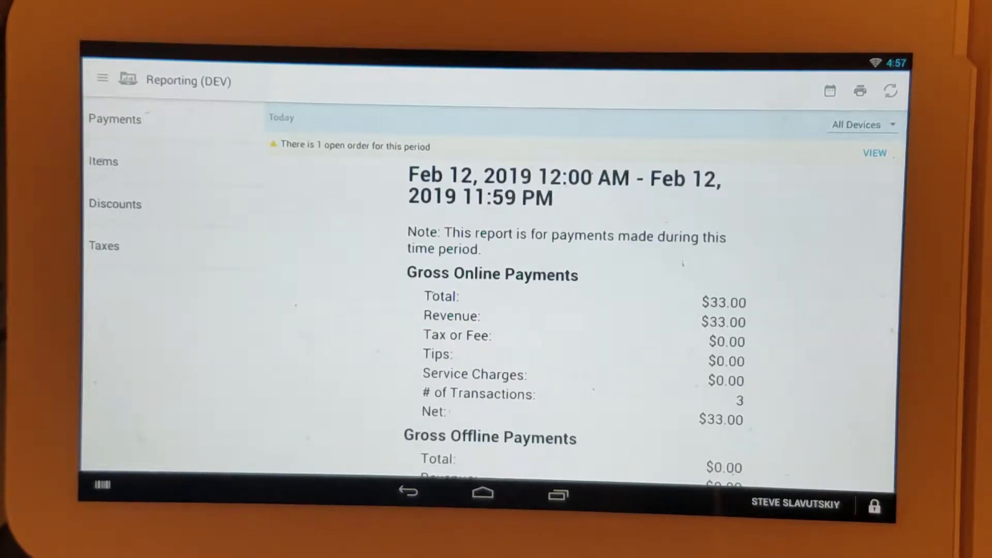
Review Tender Stats, Cash Reports and the ($40.00) Cash Adjustments, including Lottery
{"action": "scroll", "scroll_direction": "down", "scroll_amount": 3}
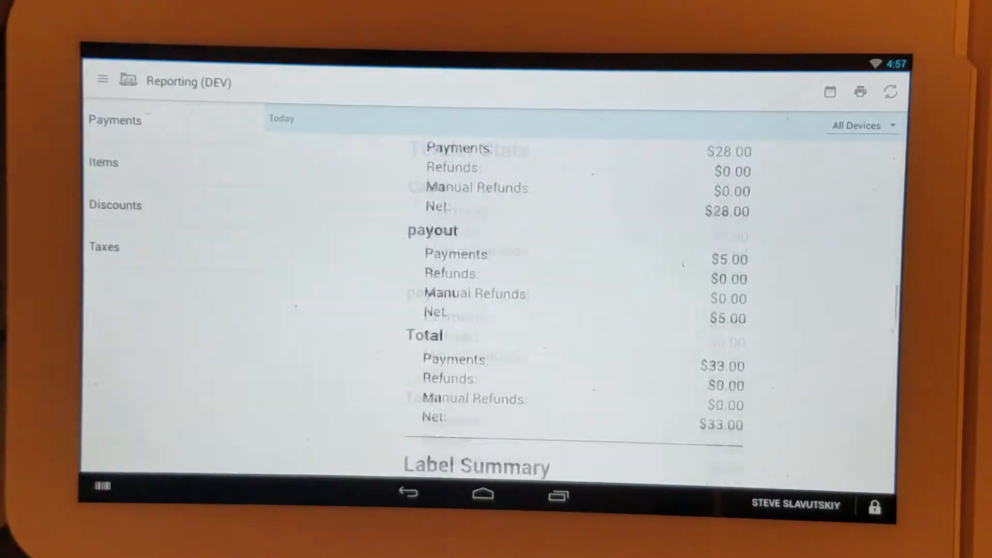
{"action": "scroll", "scroll_direction": "down", "scroll_amount": 3}
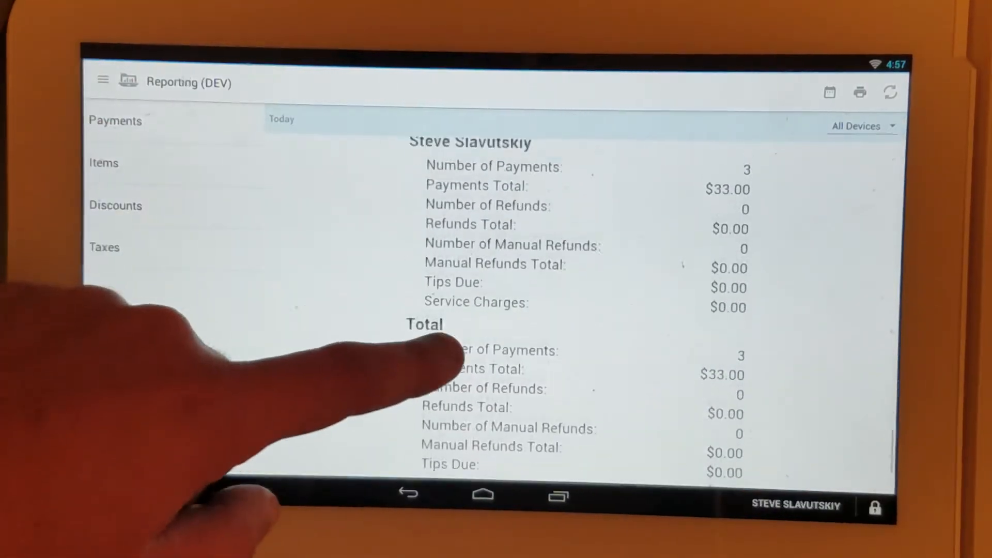
{"action": "scroll", "scroll_direction": "down", "scroll_amount": 3}
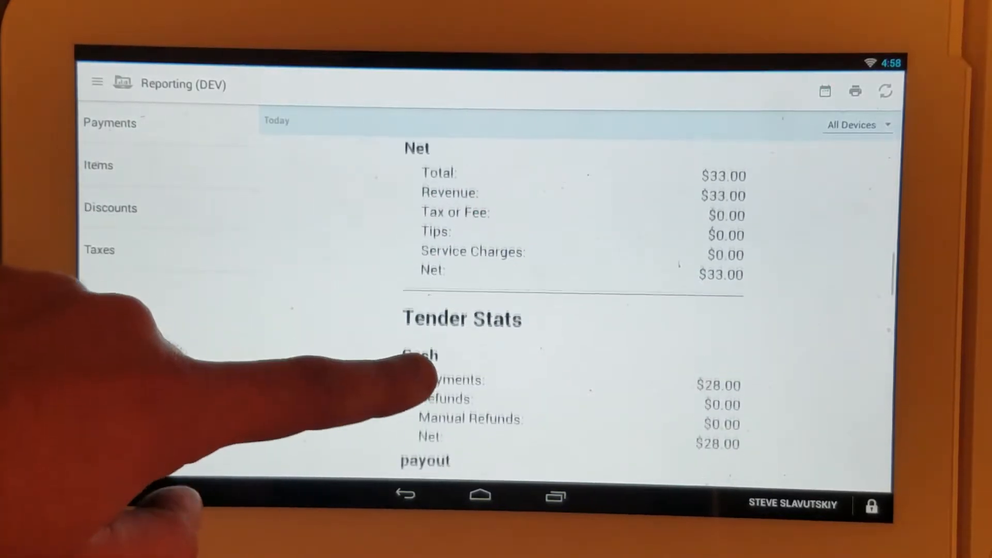
{"action": "scroll", "scroll_direction": "down", "scroll_amount": 3}
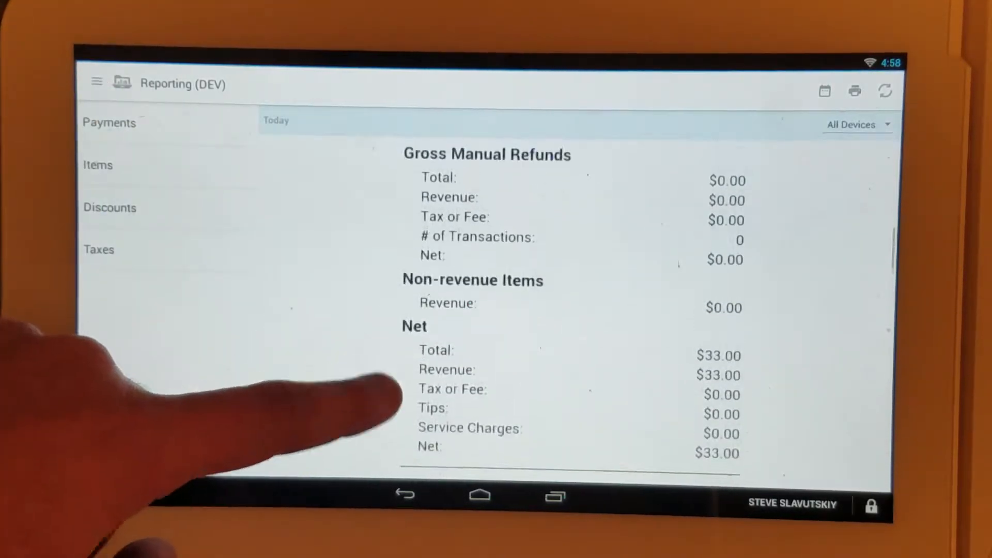
{"action": "scroll", "scroll_direction": "down", "scroll_amount": 3}
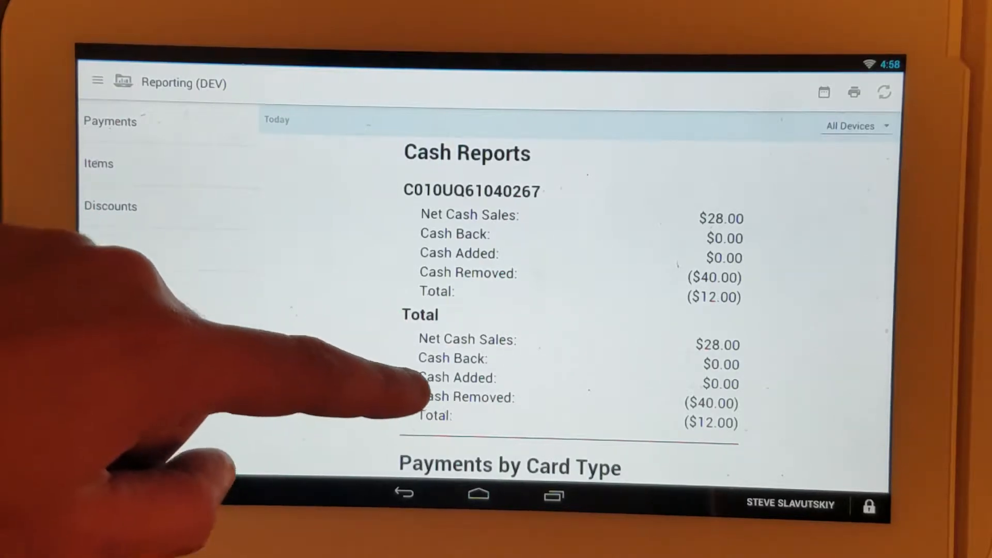
{"action": "scroll", "scroll_direction": "down", "scroll_amount": 3}
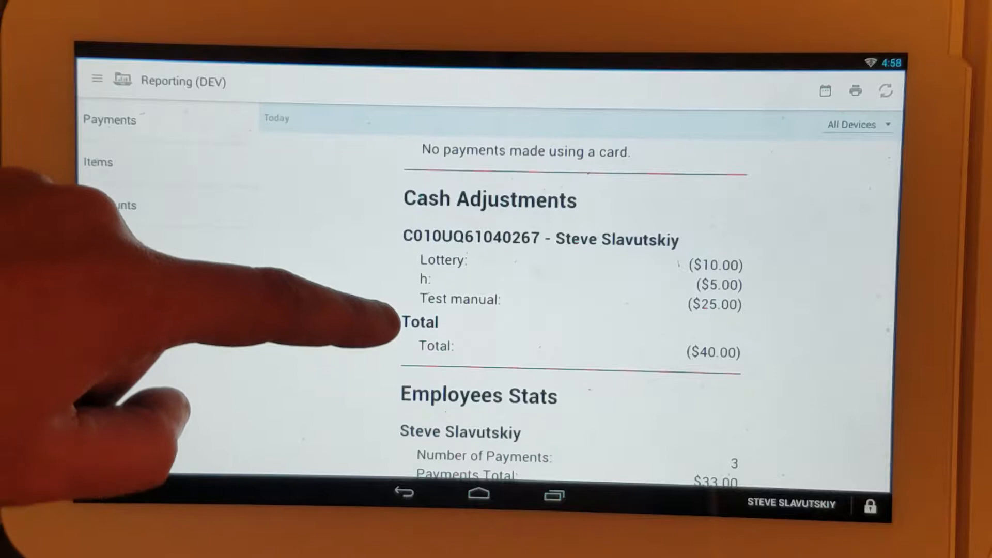
{"action": "scroll", "scroll_direction": "down", "scroll_amount": 3}
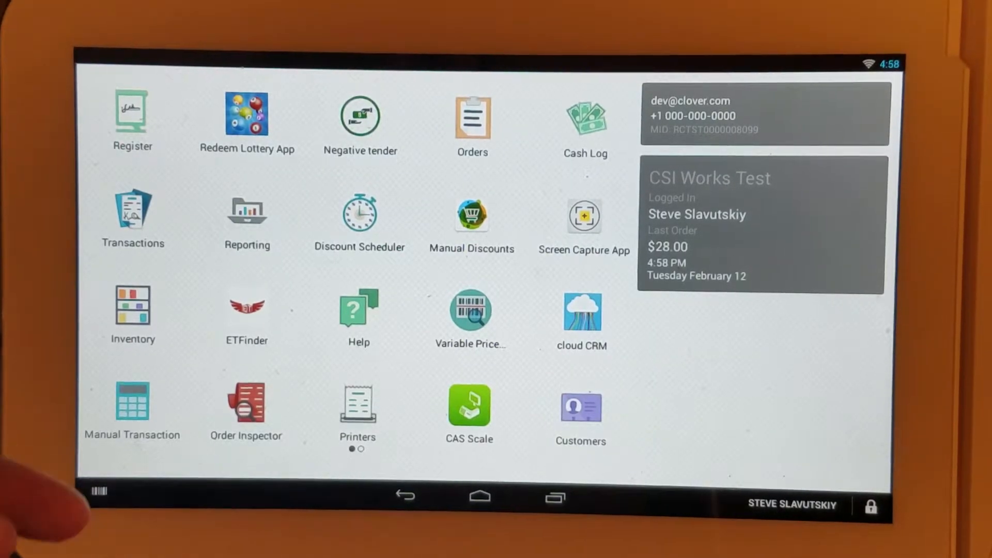
{"action": "left_click", "coordinate": [360, 115]}
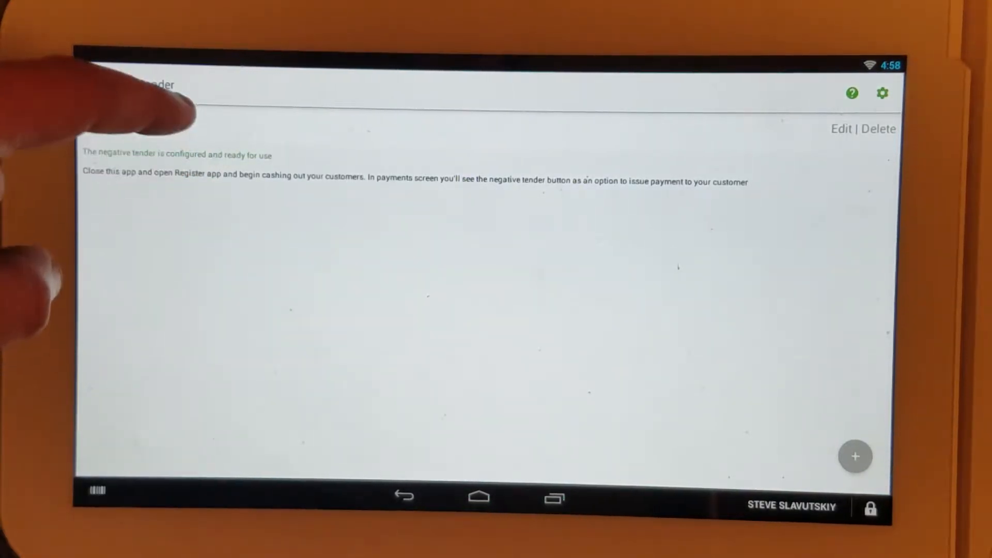
{"action": "left_click", "coordinate": [840, 129]}
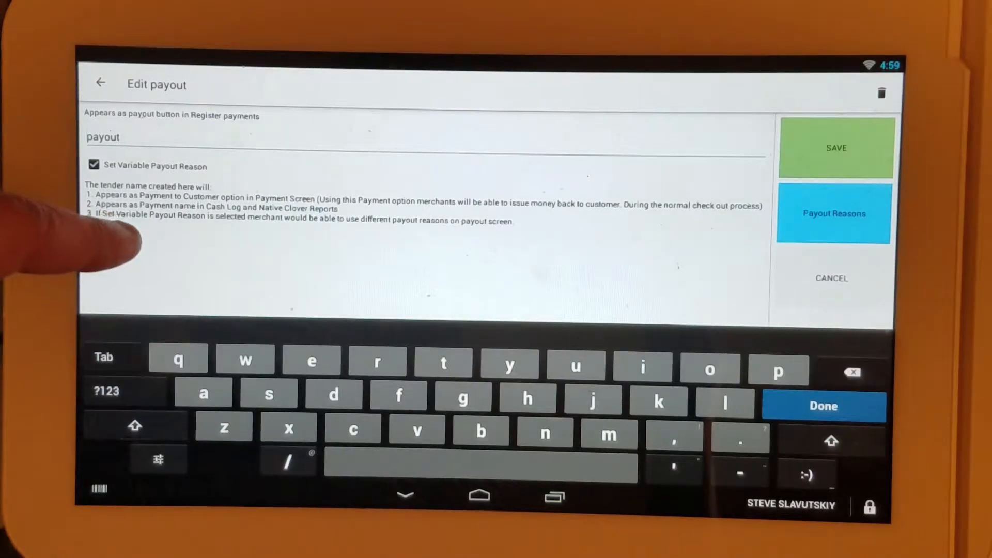
{"action": "left_click", "coordinate": [834, 214]}
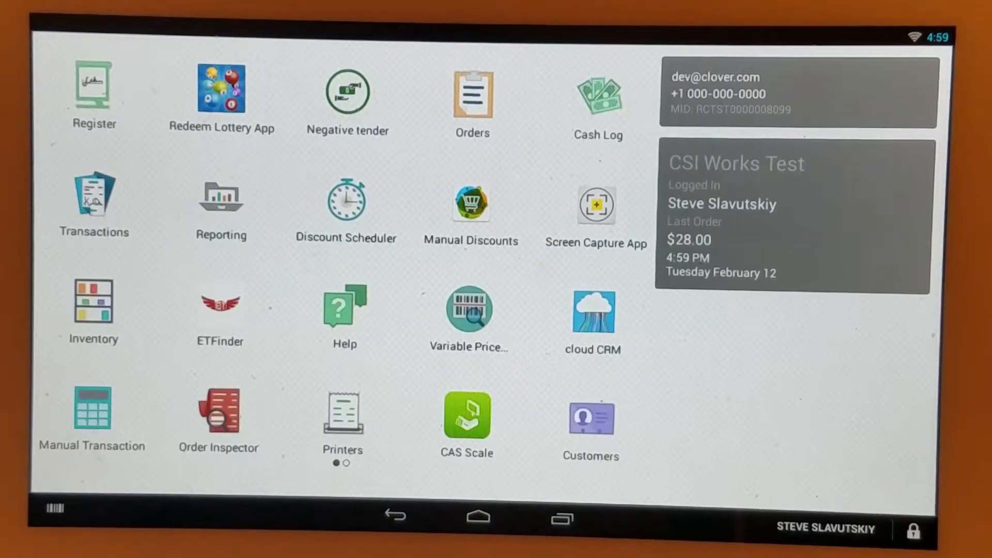
Start a $50.99 Lottery cash payout on the order from the payment screen
{"action": "left_click", "coordinate": [93, 88]}
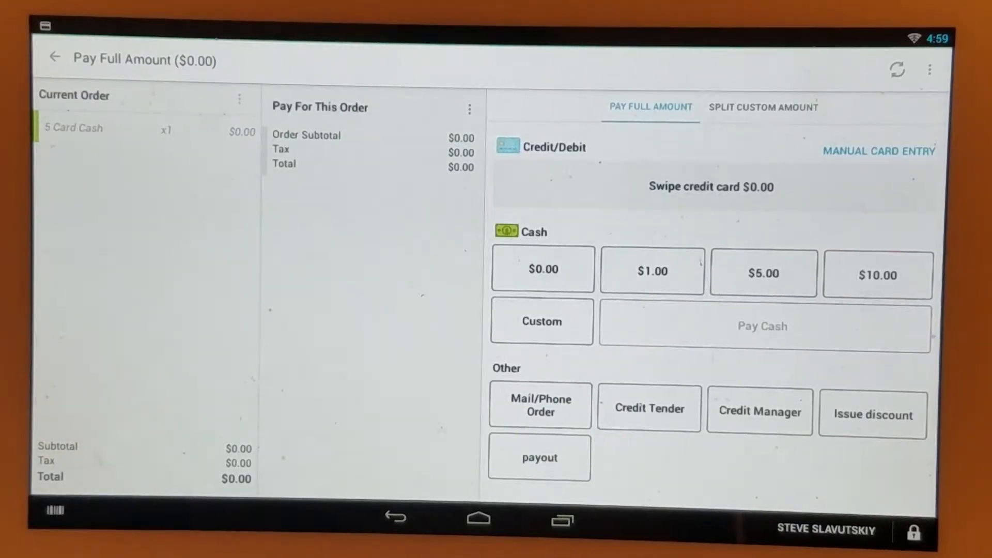
{"action": "left_click", "coordinate": [540, 458]}
{"action": "type", "text": "Lottery"}
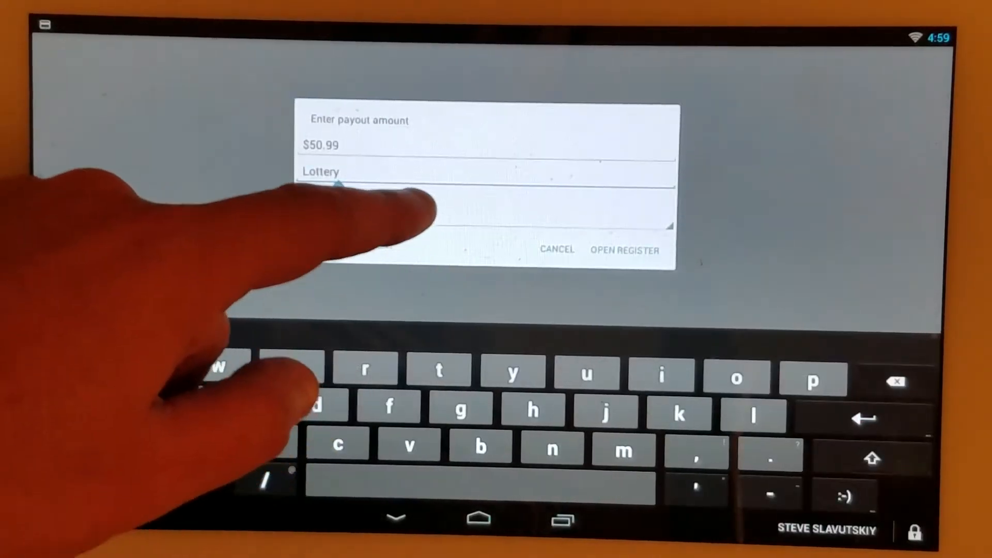
Choose Vendor Payment as the payout reason to complete the $50.99 payout
{"action": "left_click", "coordinate": [323, 172]}
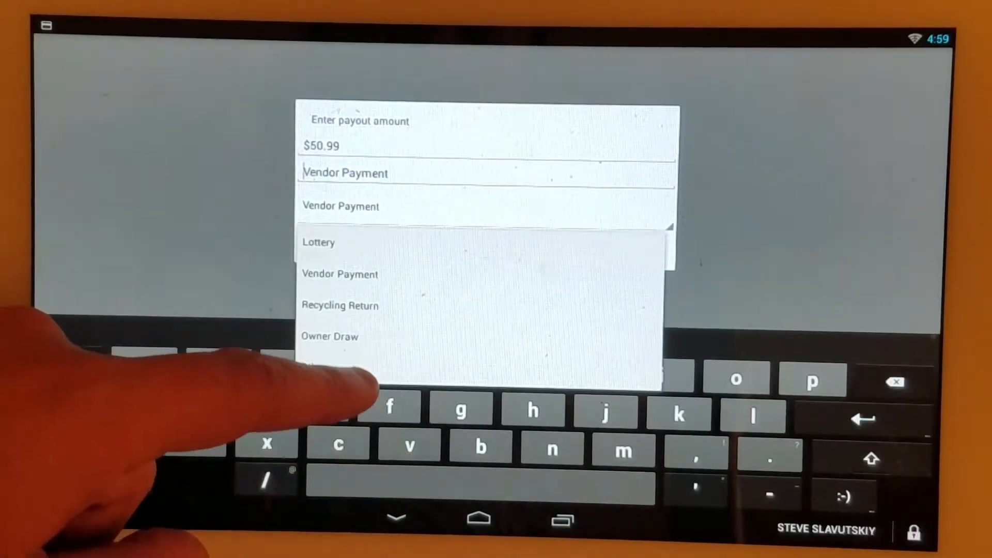
{"action": "left_click", "coordinate": [330, 336]}
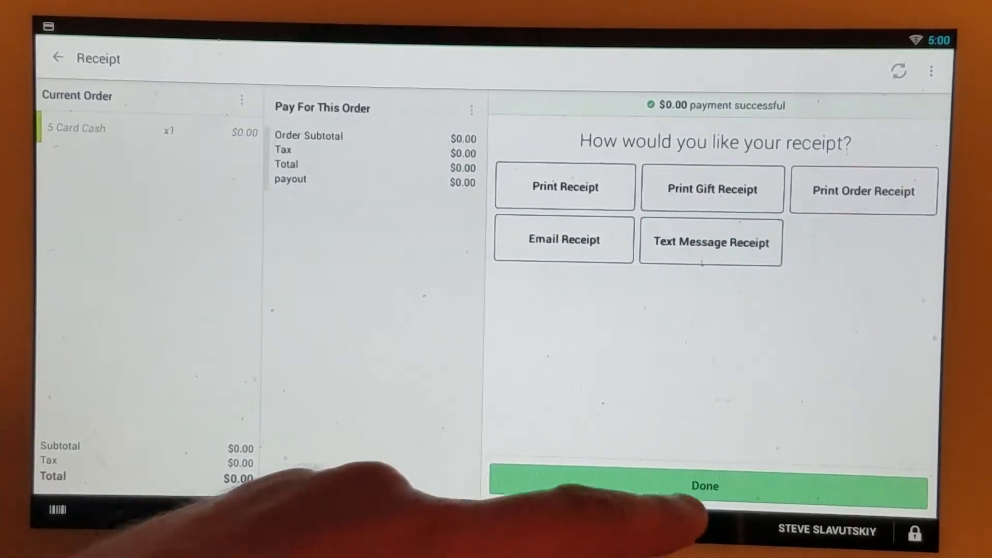
Finish the payout order without a receipt and open Redeem Lottery's ticket redemption form
{"action": "left_click", "coordinate": [704, 486]}
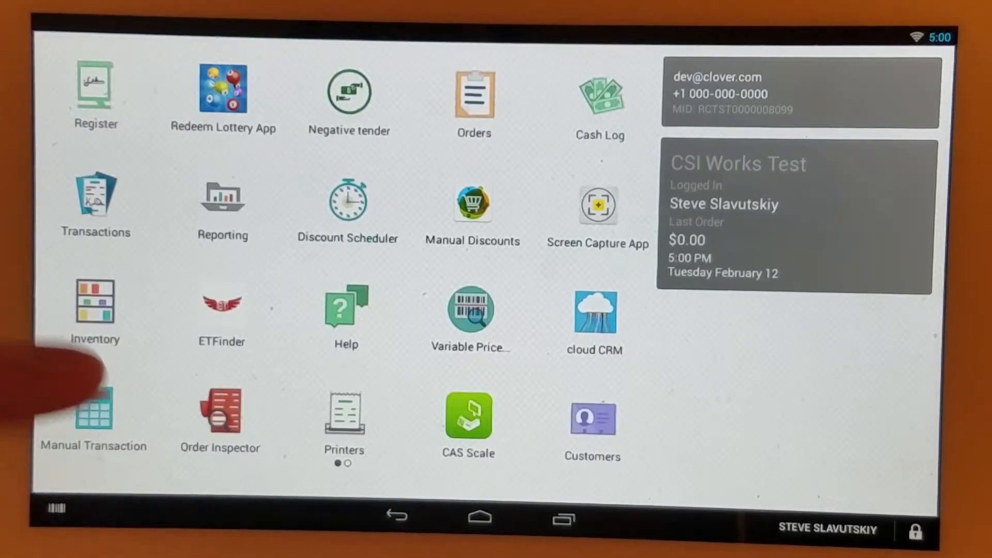
{"action": "left_click", "coordinate": [223, 88]}
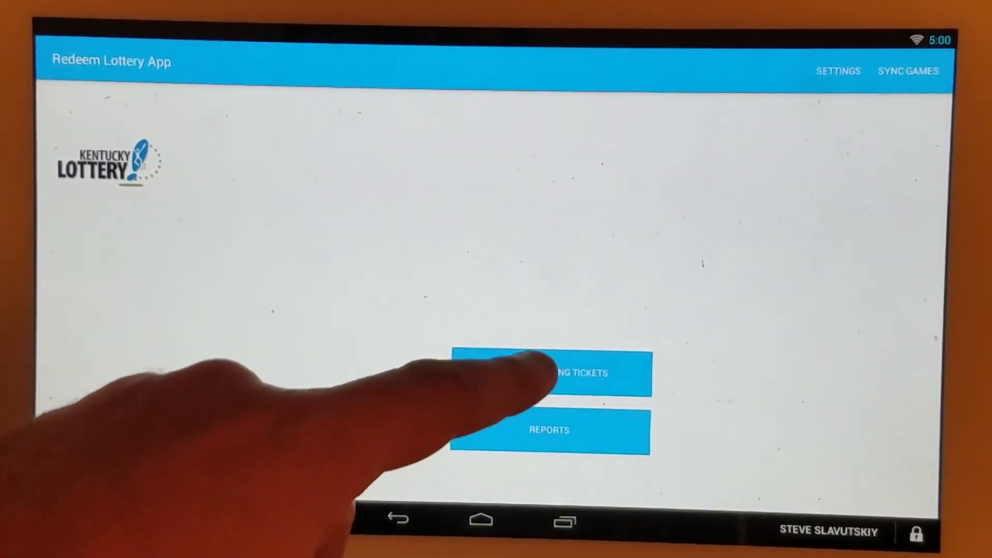
{"action": "left_click", "coordinate": [549, 372]}
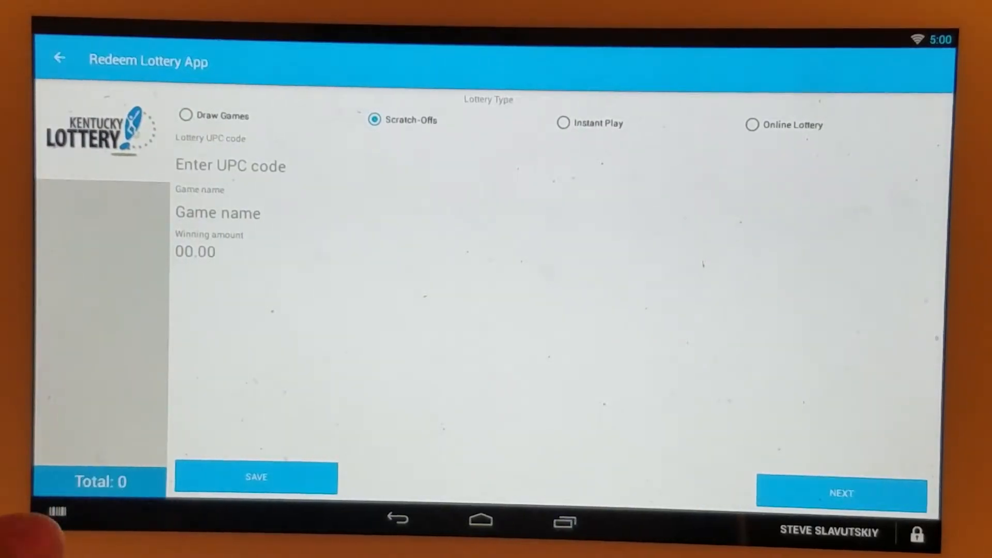
Browse Draw Games, Instant Play and Online Lottery, then enter a $50.00 Keno win
{"action": "left_click", "coordinate": [186, 115]}
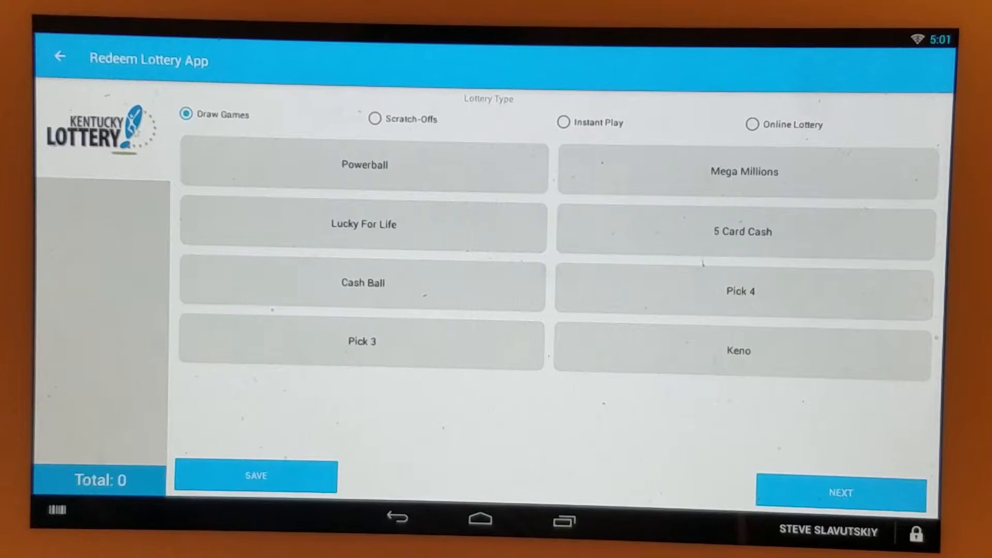
{"action": "left_click", "coordinate": [375, 119]}
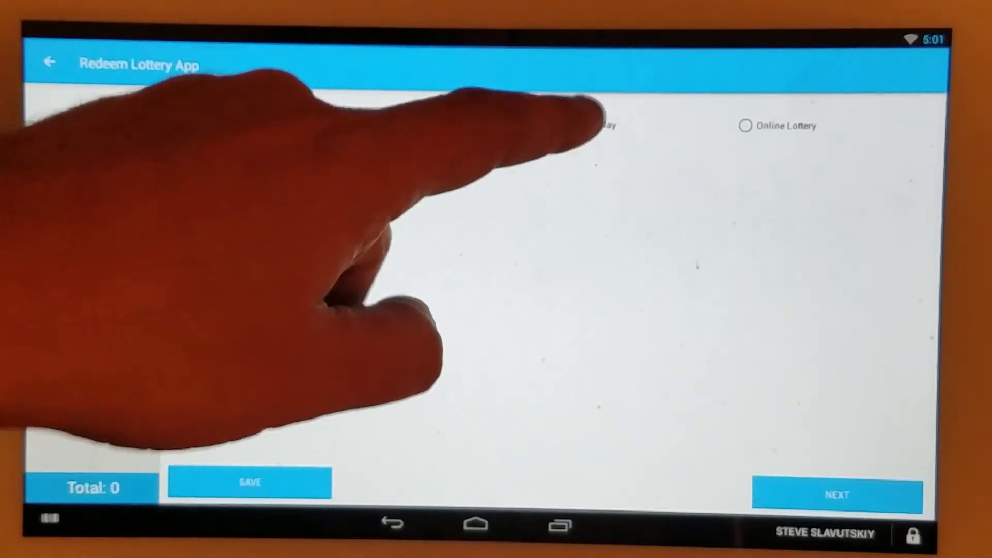
{"action": "left_click", "coordinate": [555, 125]}
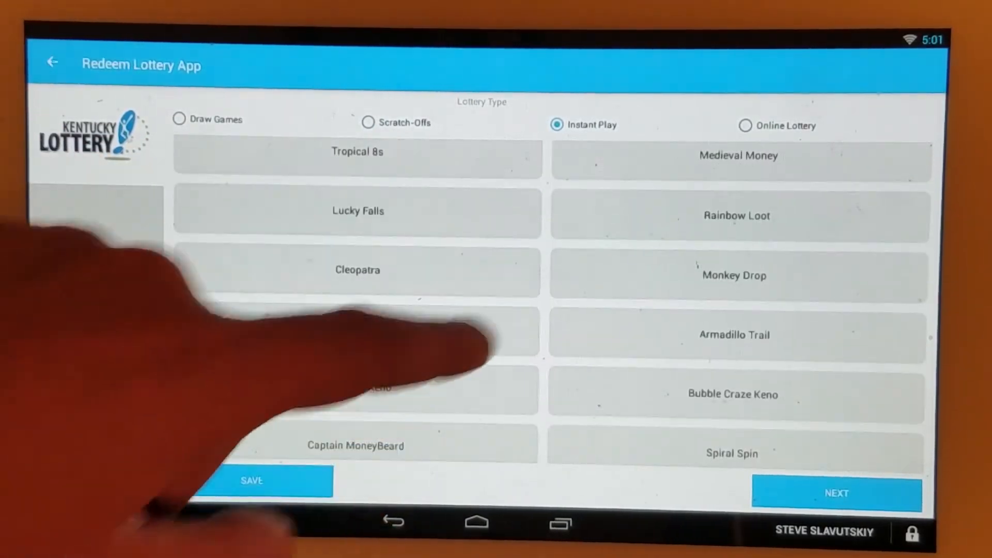
{"action": "left_click", "coordinate": [747, 125]}
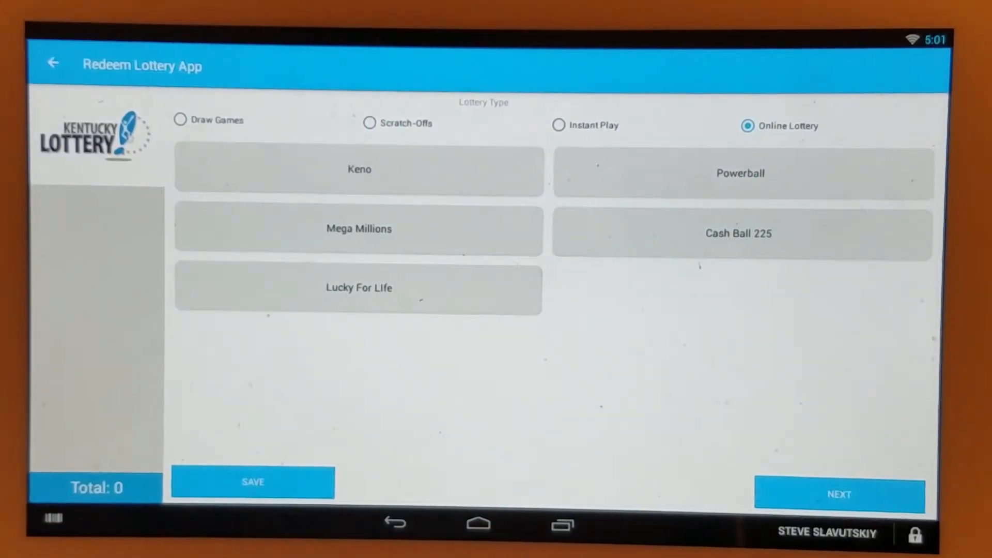
{"action": "left_click", "coordinate": [359, 171]}
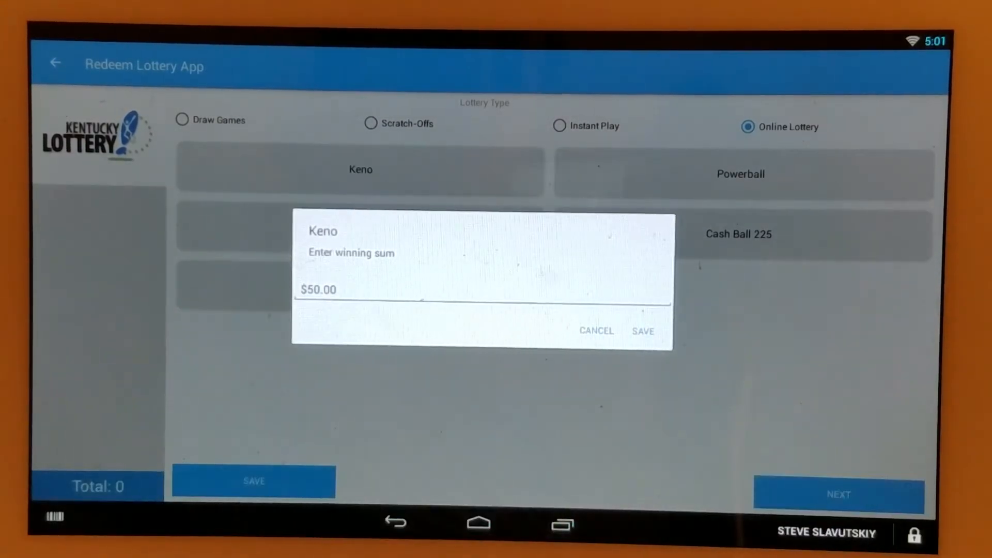
Save the $50.00 Keno win and pay the $50.00 total in cash
{"action": "left_click", "coordinate": [643, 331]}
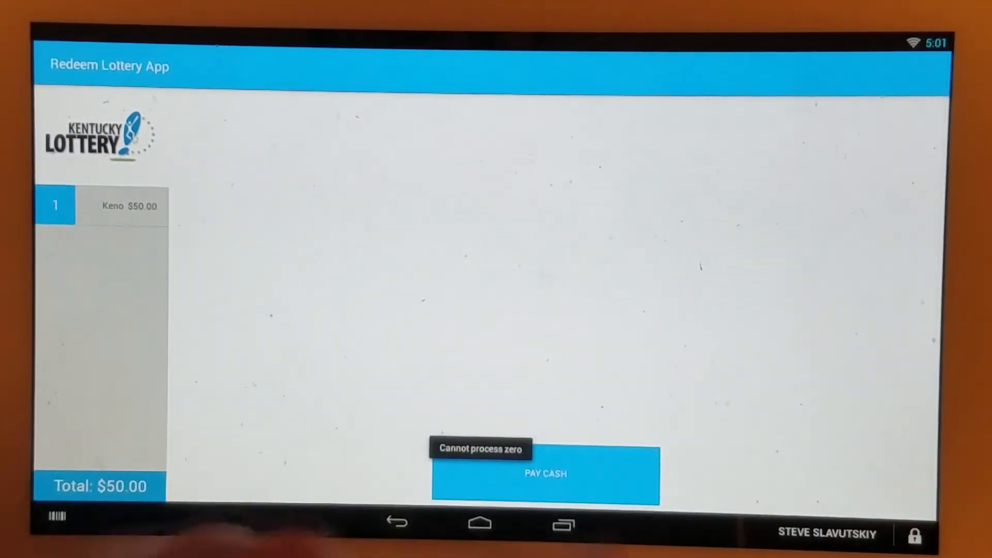
{"action": "left_click", "coordinate": [544, 474]}
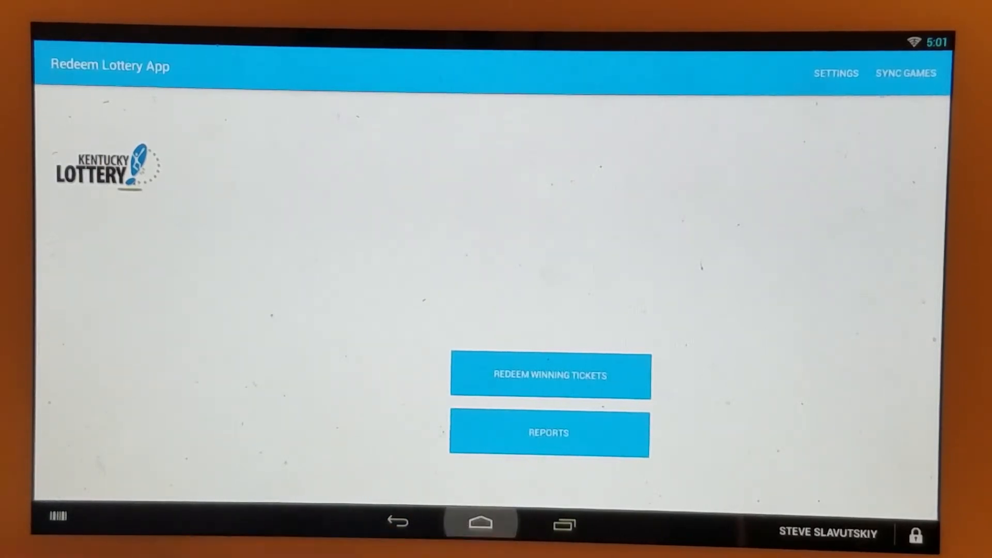
Leave the lottery app, briefly open and close Reporting, then open the Cash Log
{"action": "left_click", "coordinate": [481, 522]}
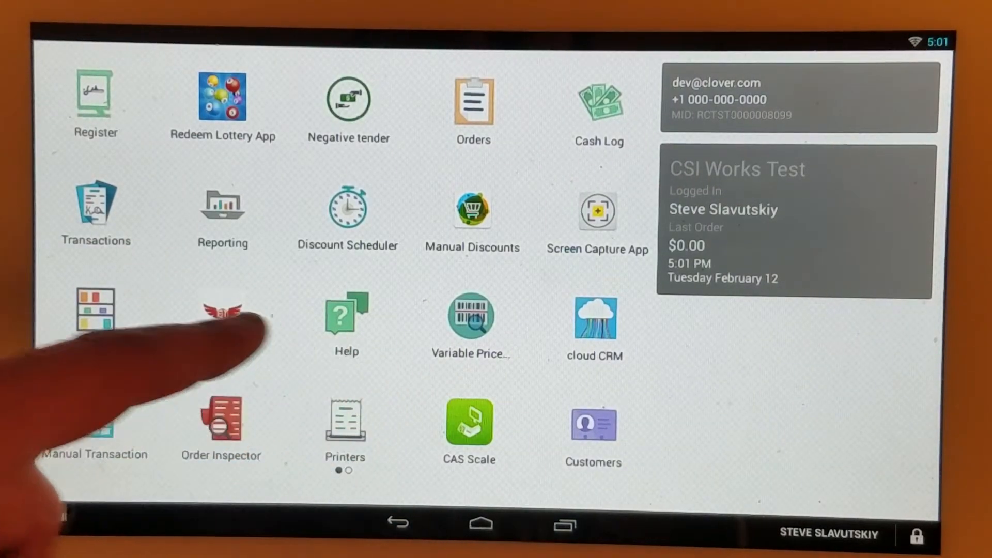
{"action": "left_click", "coordinate": [222, 209]}
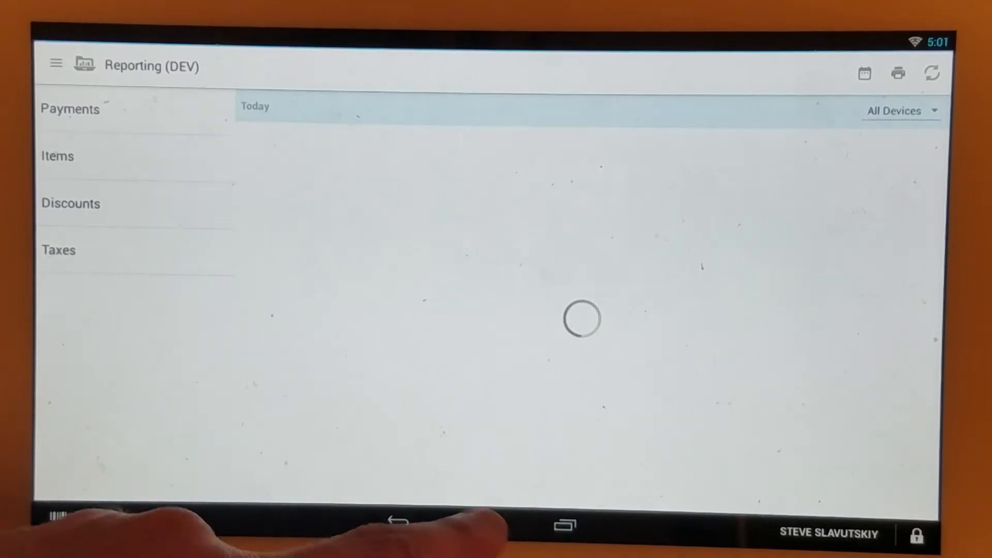
{"action": "left_click", "coordinate": [482, 524]}
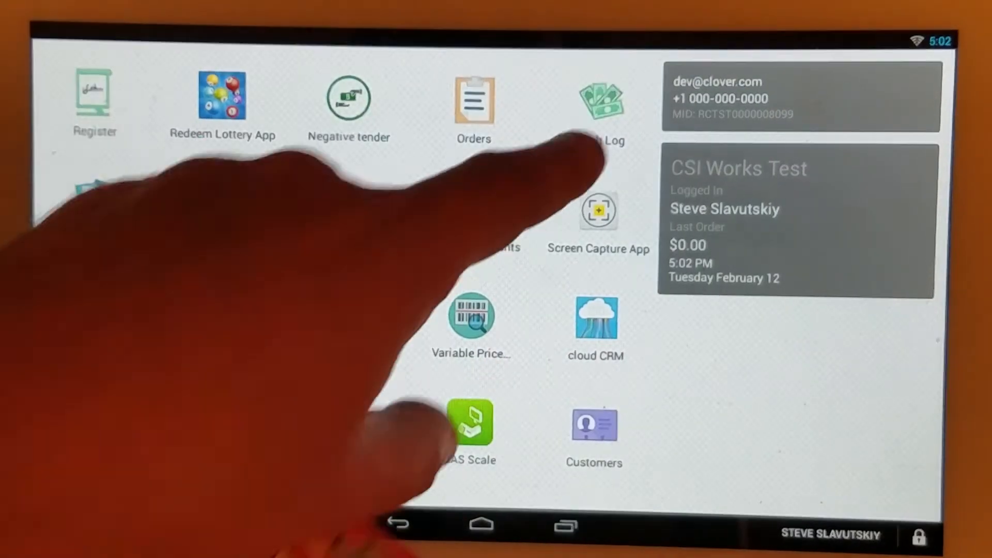
{"action": "left_click", "coordinate": [603, 101]}
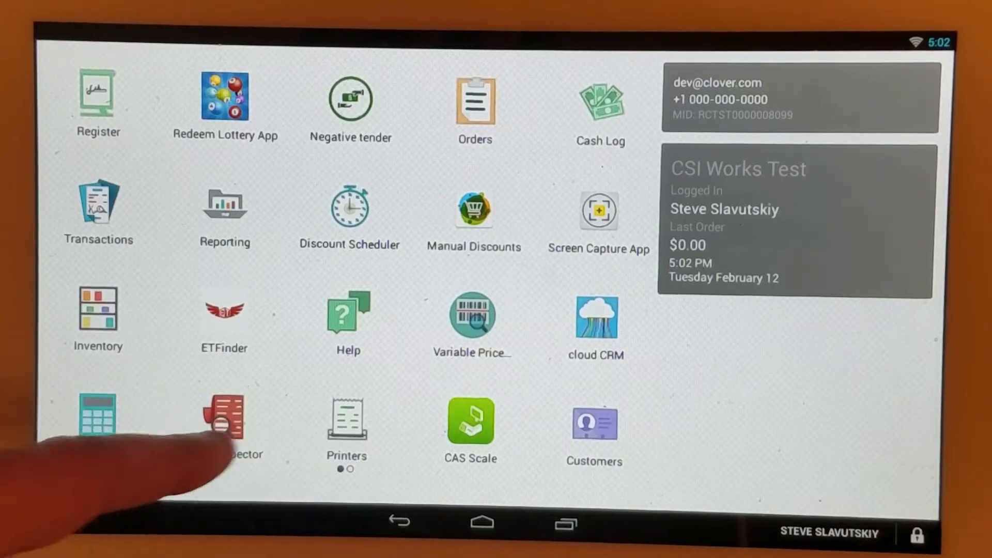
Check the Order Inspector, then reopen the Register with its inventory item counts
{"action": "left_click", "coordinate": [98, 212]}
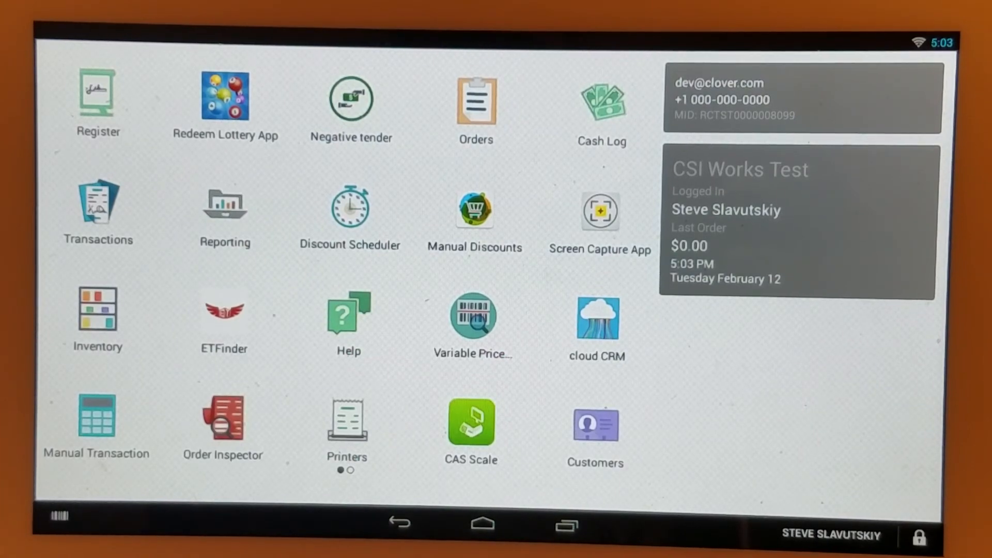
{"action": "left_click", "coordinate": [97, 97]}
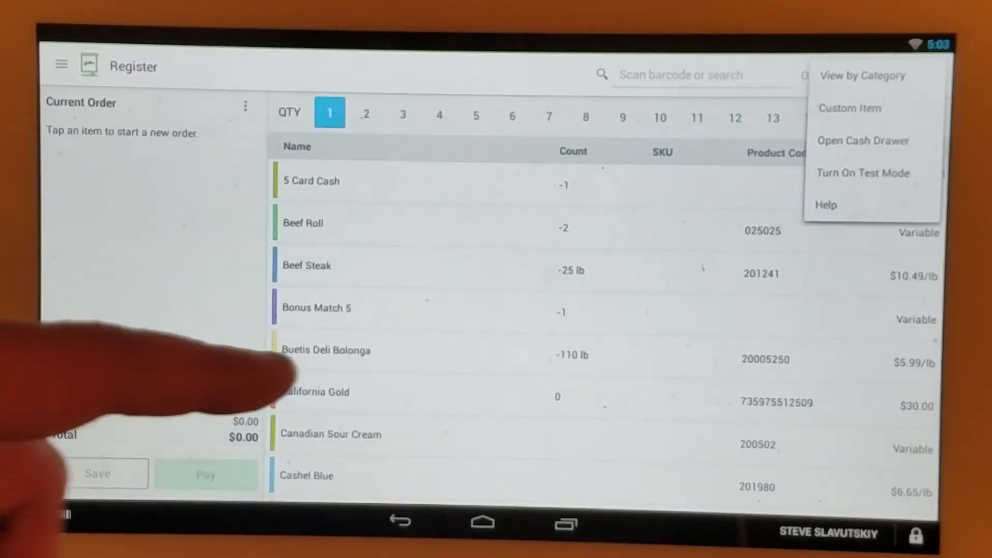